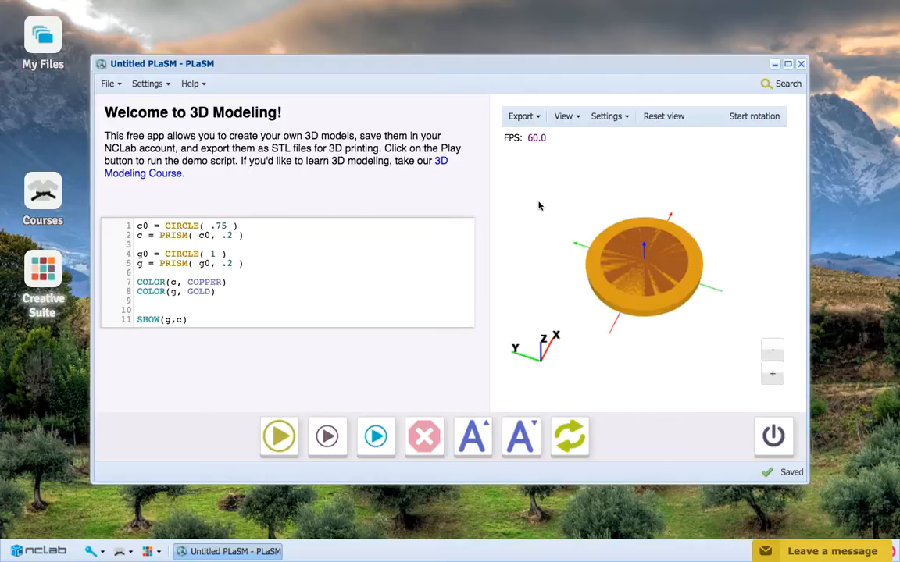
- Orbit and tilt the coin to inspect the colour flicker at its centre
drag(644, 261, 625, 230)
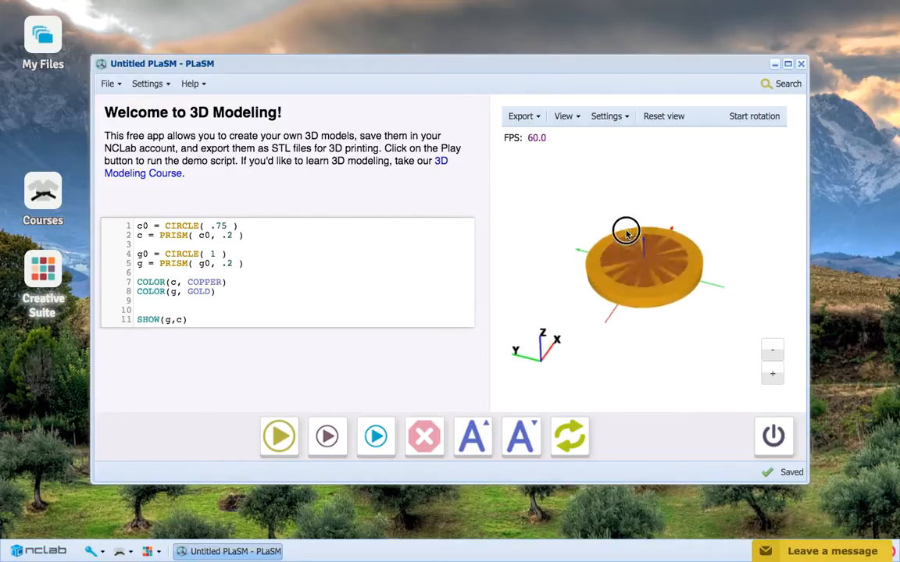
drag(625, 232, 629, 260)
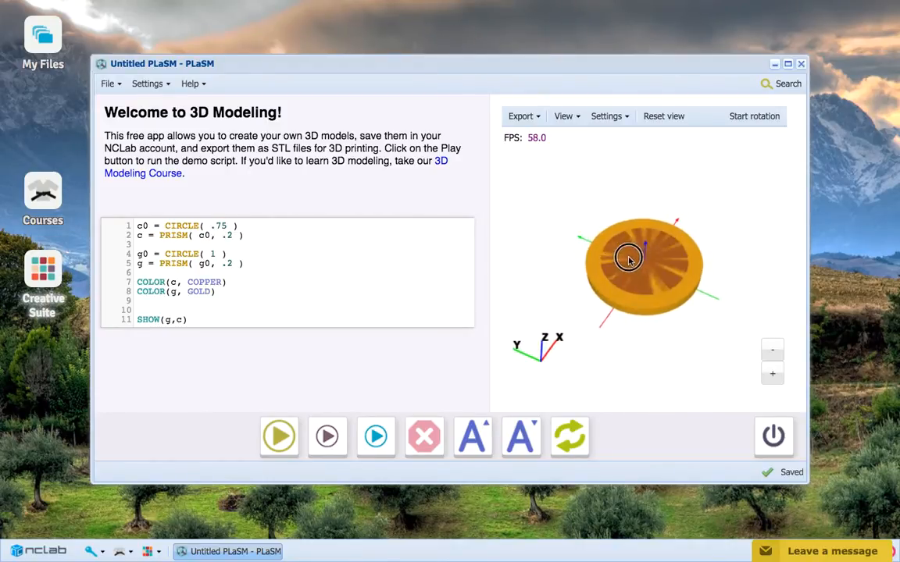
drag(629, 258, 621, 272)
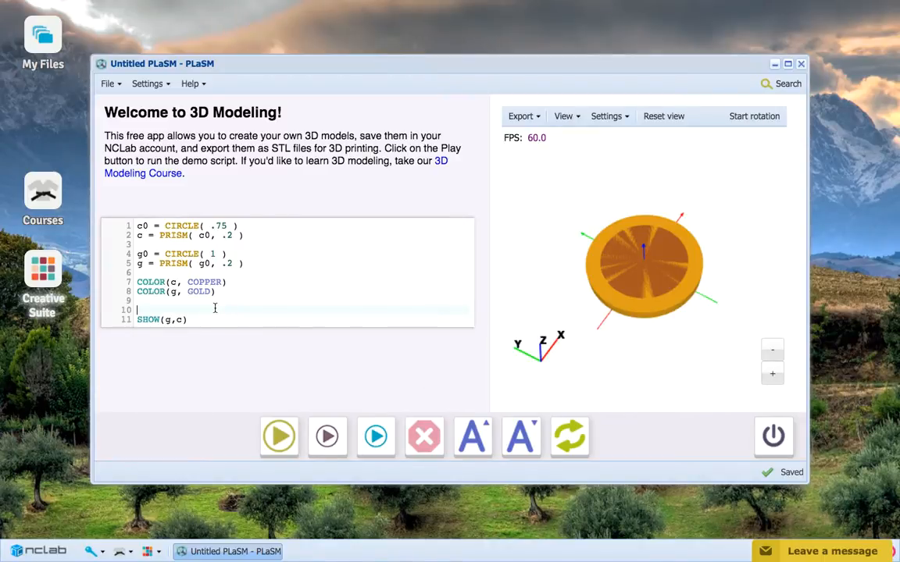
- Add SUBTRACT(g,c) on line 10 and run the updated script
text(SUBTR)
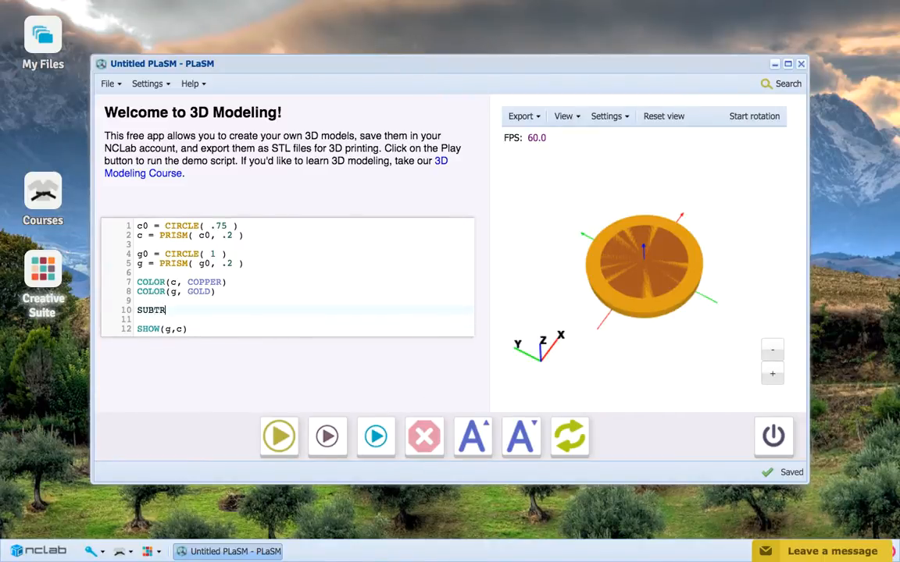
text(ACT(g,c)
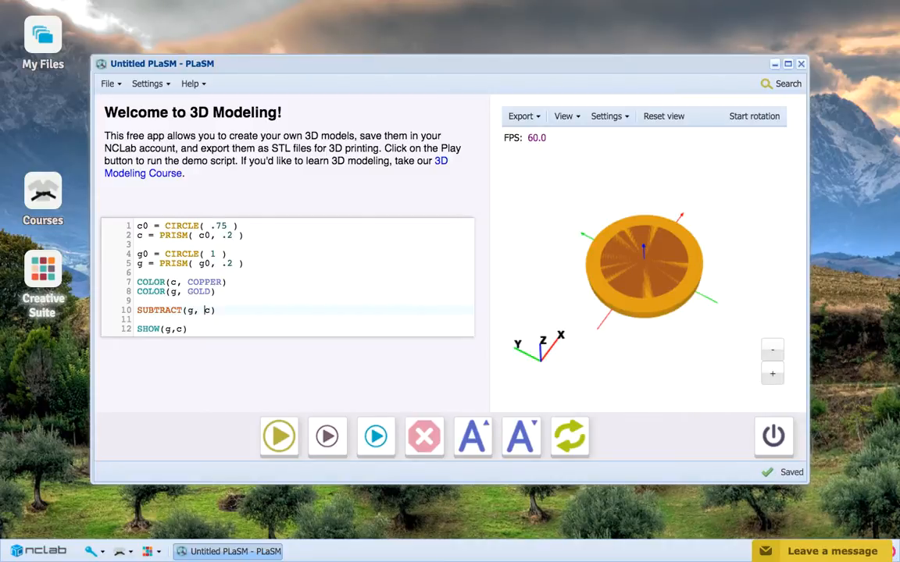
click(279, 436)
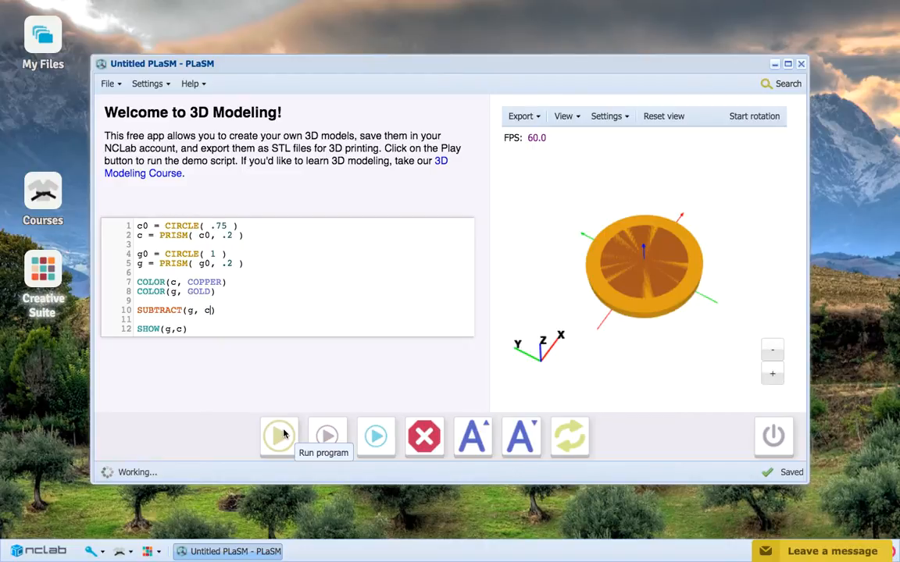
- Rerun the render and orbit the coin to check its flicker-free copper centre
click(279, 436)
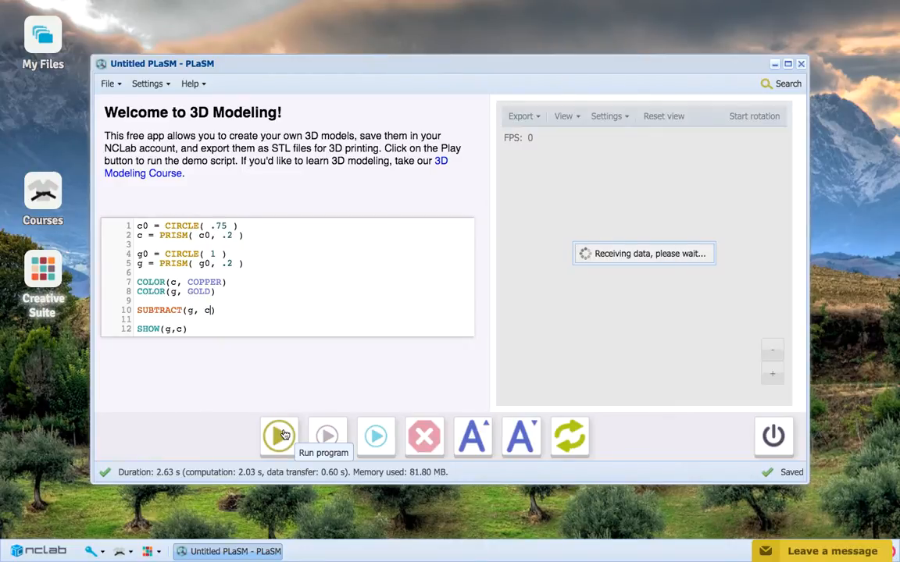
click(279, 436)
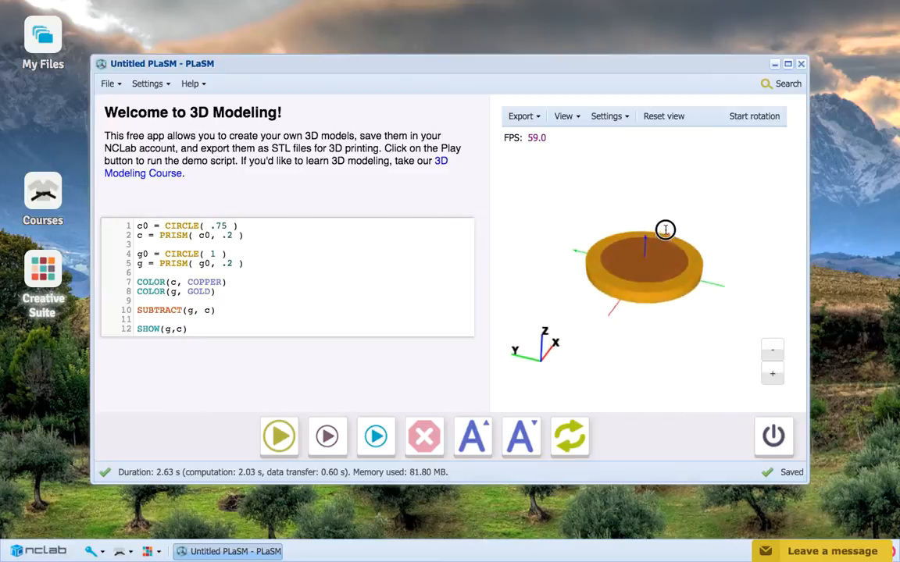
drag(665, 230, 646, 236)
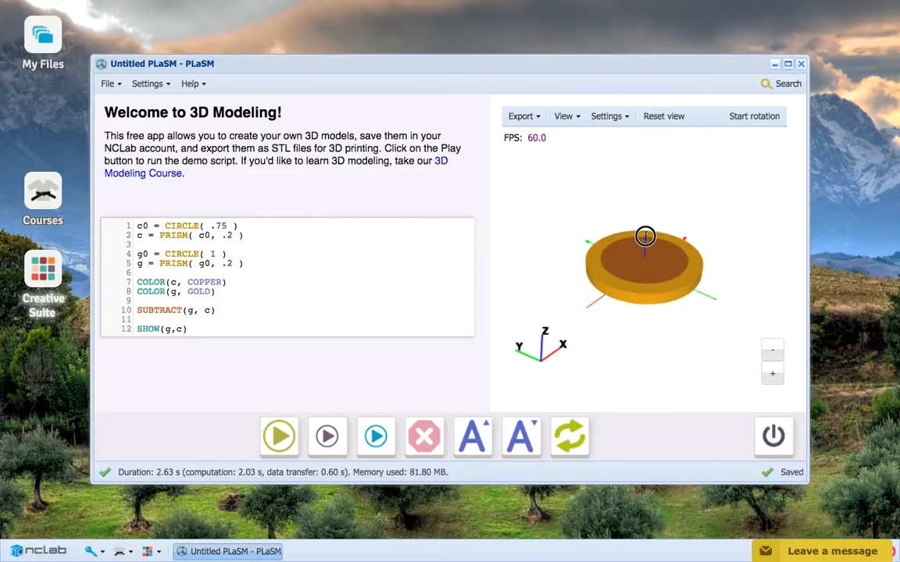
drag(645, 236, 646, 290)
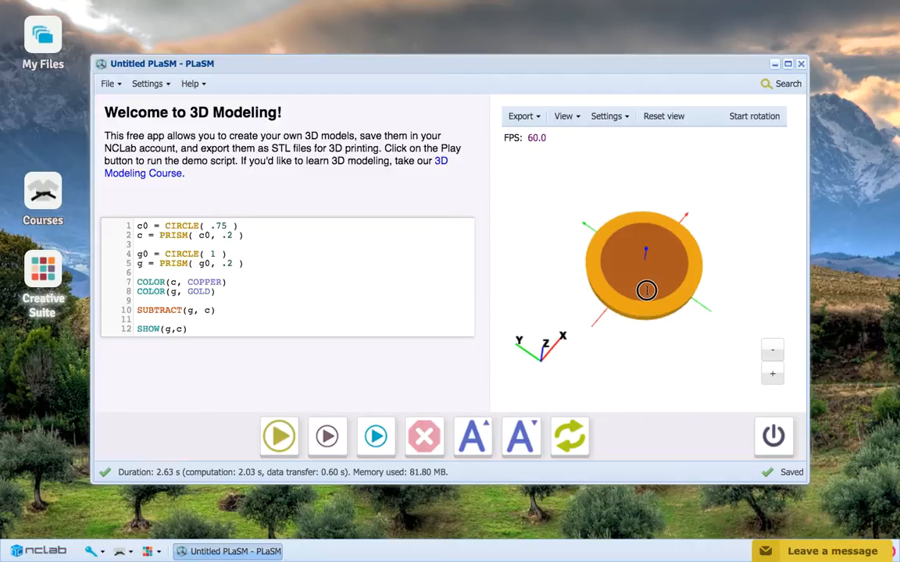